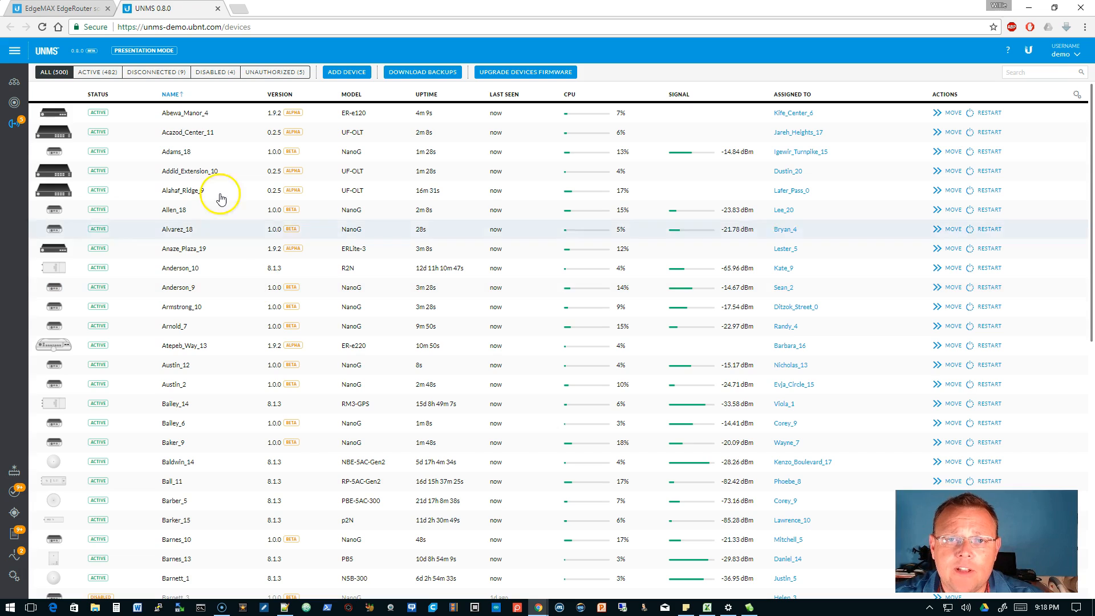
# Step: Switch from the UNMS demo back to the EdgeRouter v1.9.7 release notes
pyautogui.click(57, 10)
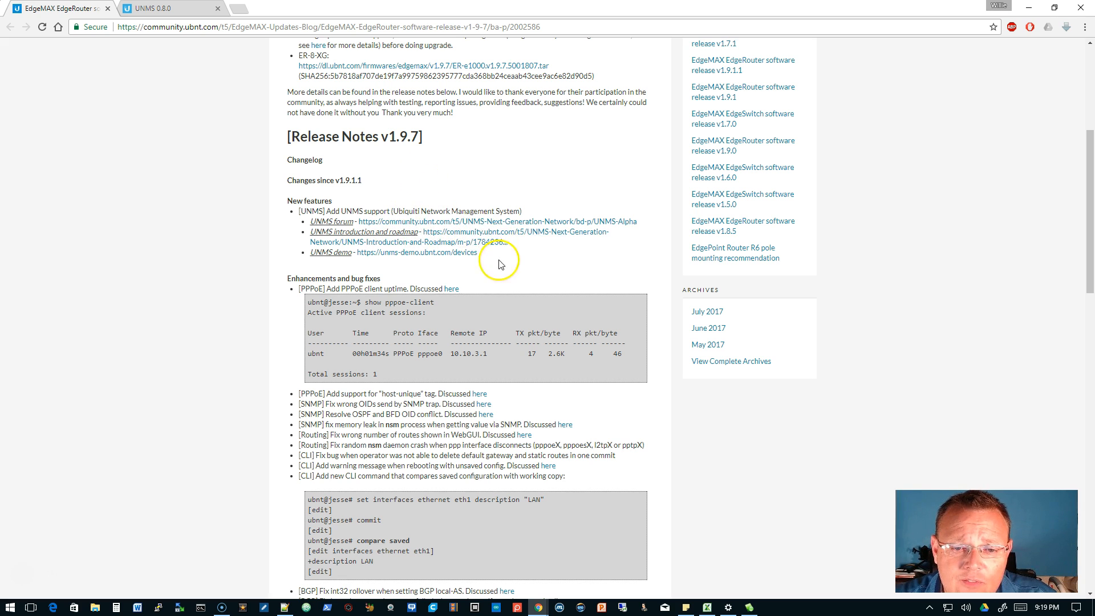
pyautogui.moveTo(538, 252)
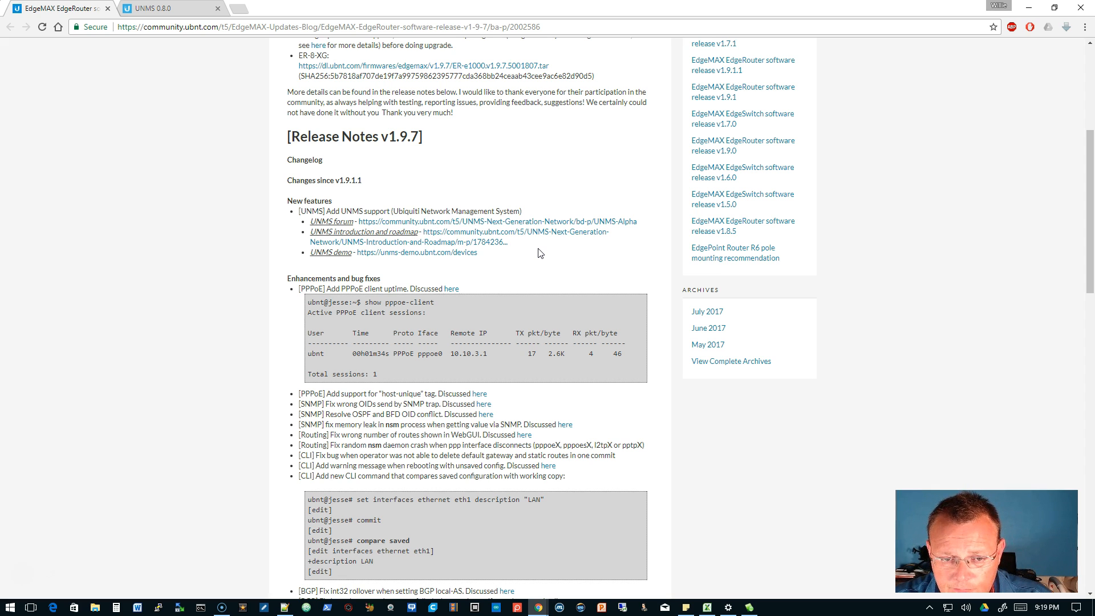
# Step: Scroll from the New features section down to the Enhancements and bug fixes list
pyautogui.scroll(-3)
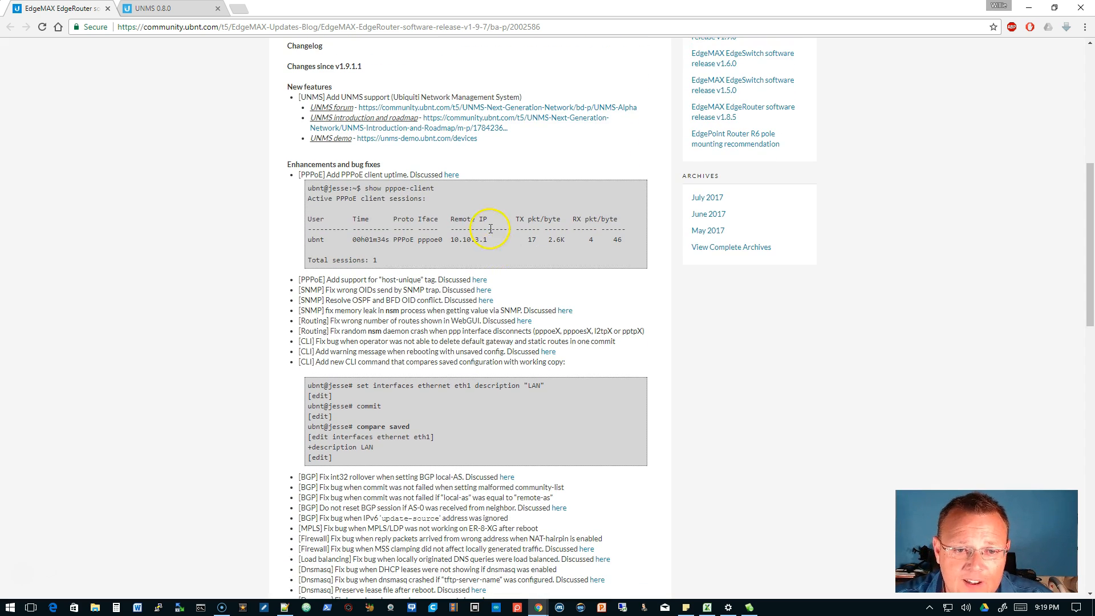
pyautogui.moveTo(376, 167)
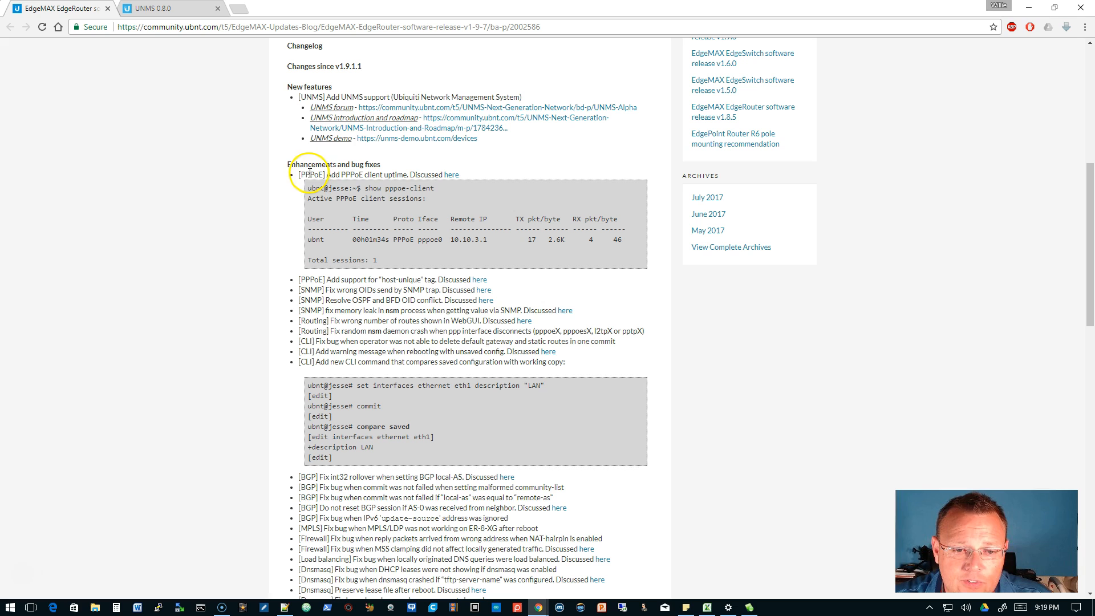
# Step: Highlight the [PPPoE] and [UNMS] category tags, then move further into the bug-fix list
pyautogui.doubleClick(314, 175)
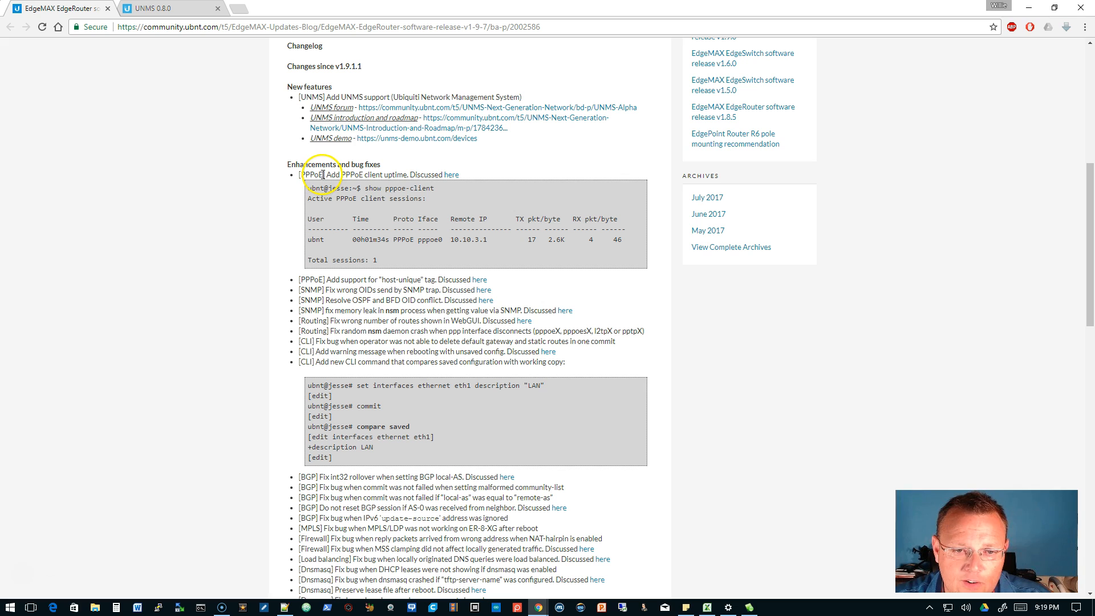
pyautogui.doubleClick(312, 174)
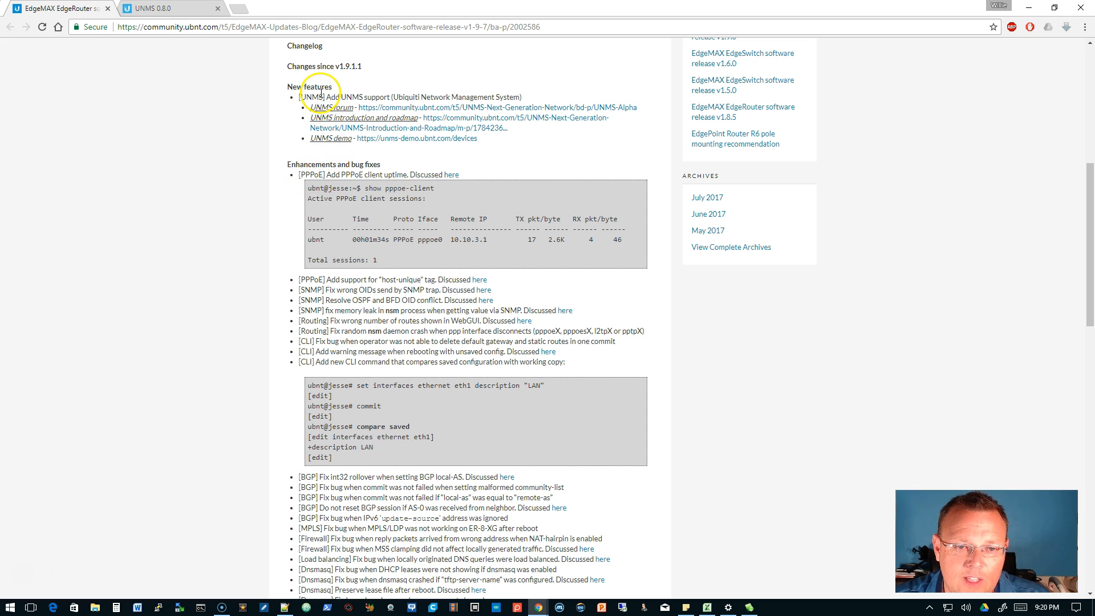
pyautogui.doubleClick(309, 94)
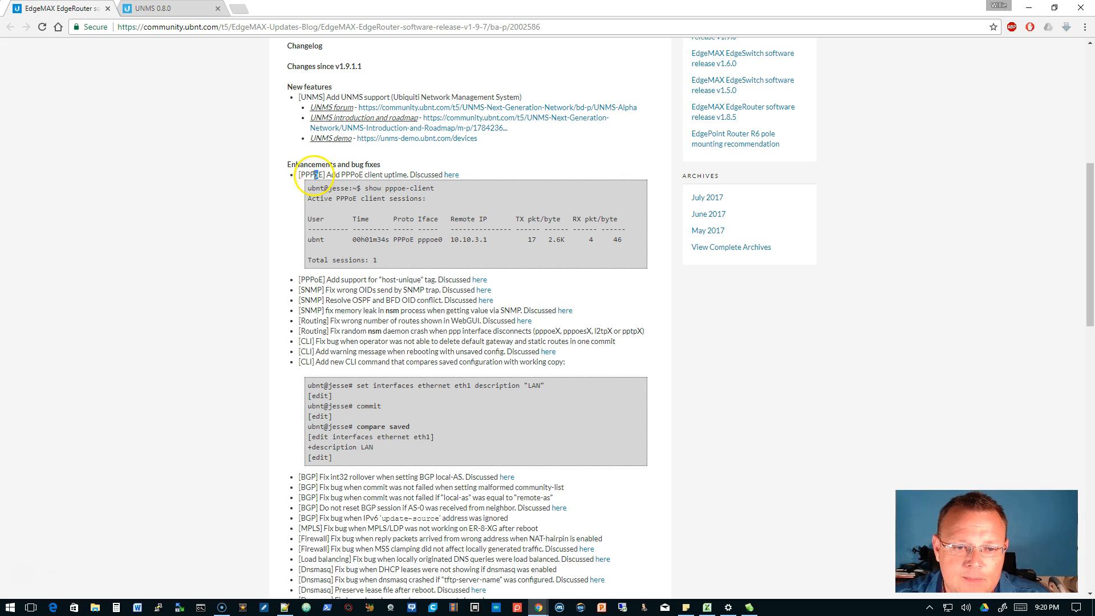
pyautogui.doubleClick(318, 175)
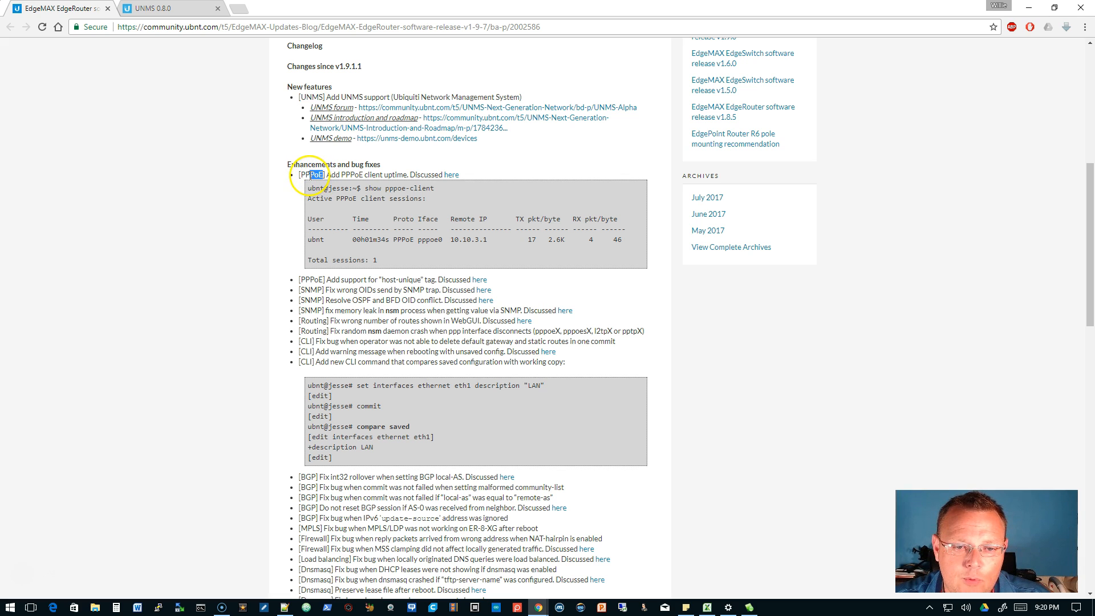
pyautogui.doubleClick(315, 175)
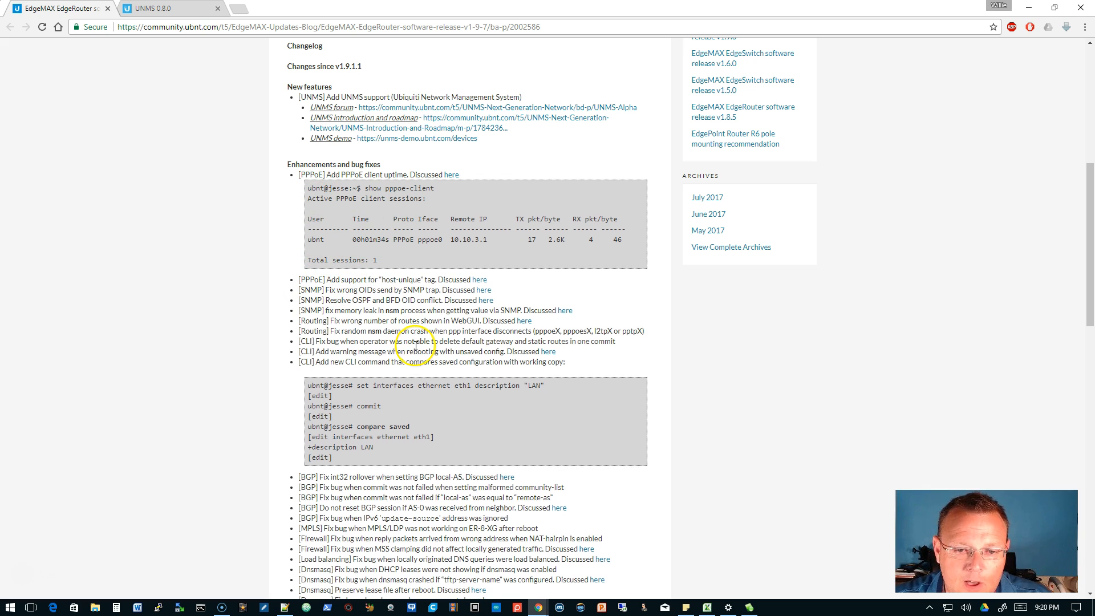
pyautogui.scroll(-3)
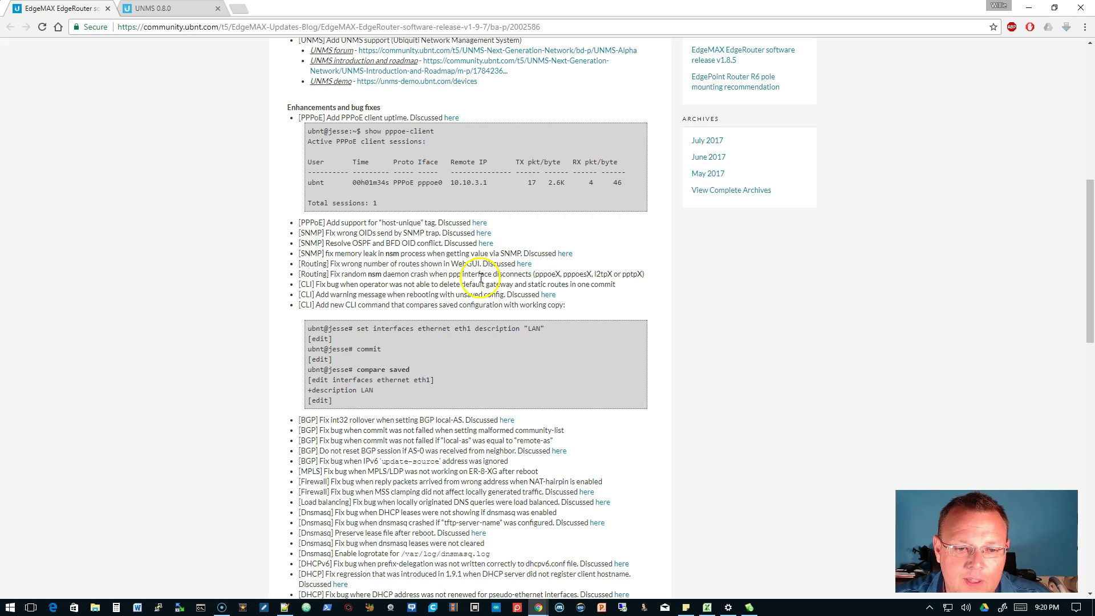
# Step: Highlight the CLI tag on the gateway-deletion fix and read through the DHCP and IPv6 fixes
pyautogui.scroll(-3)
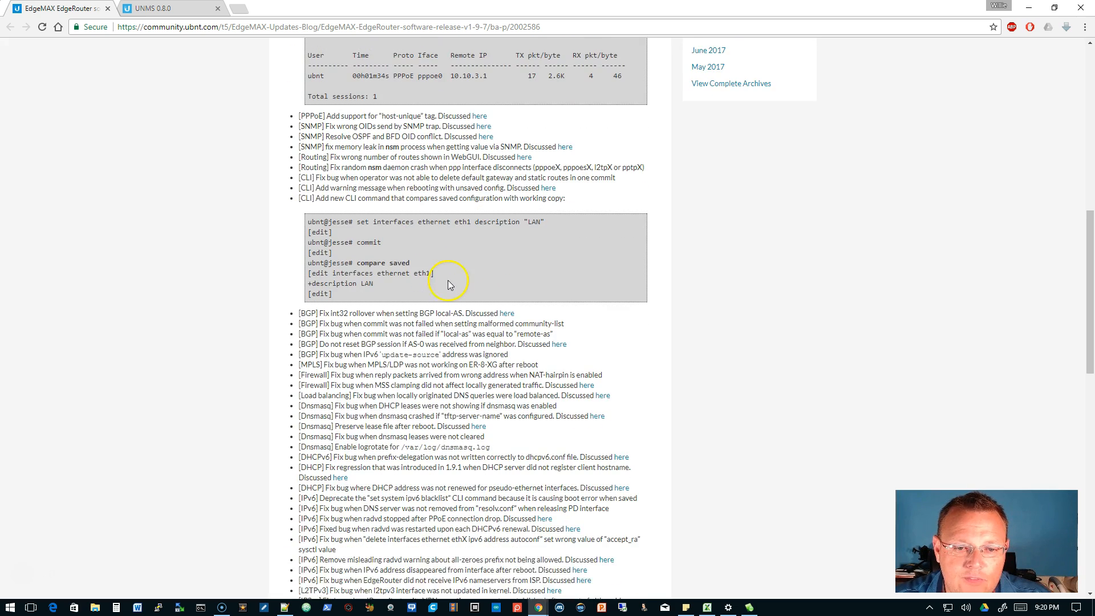
pyautogui.scroll(-3)
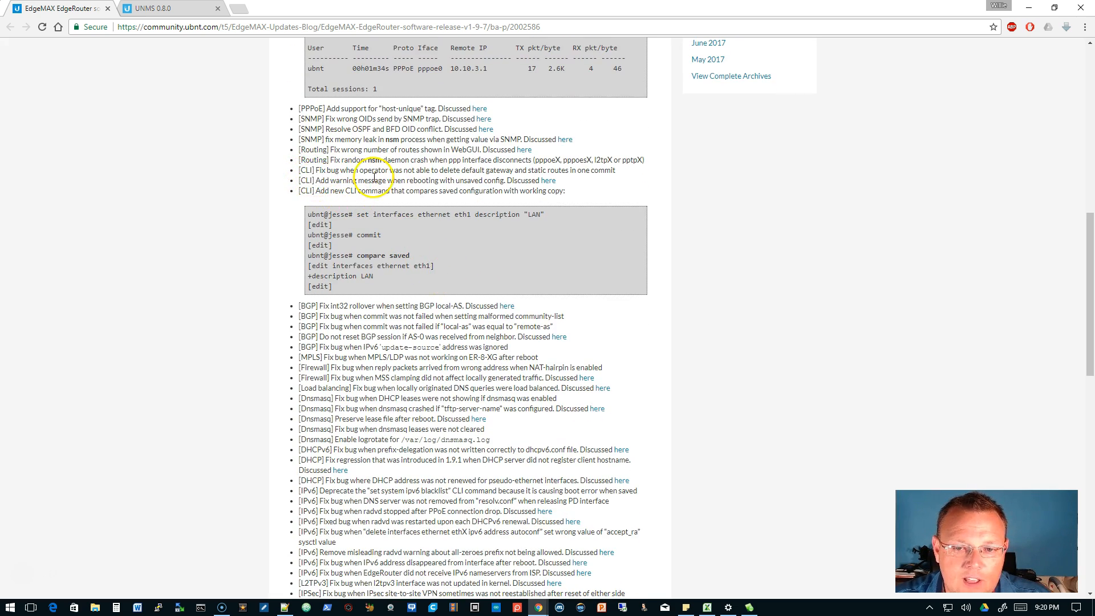
pyautogui.doubleClick(307, 170)
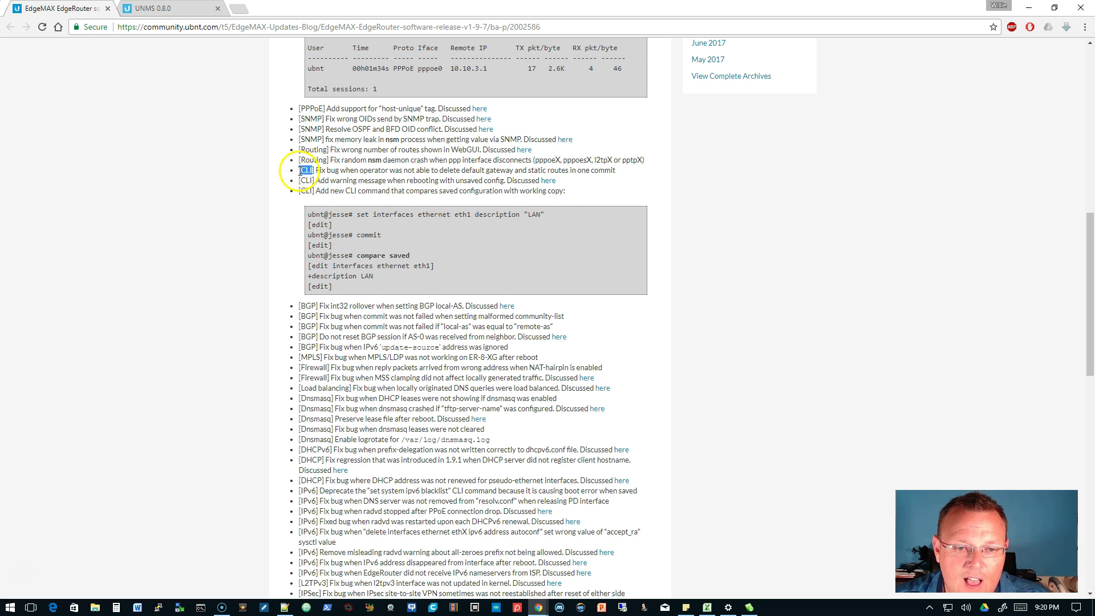
pyautogui.scroll(-3)
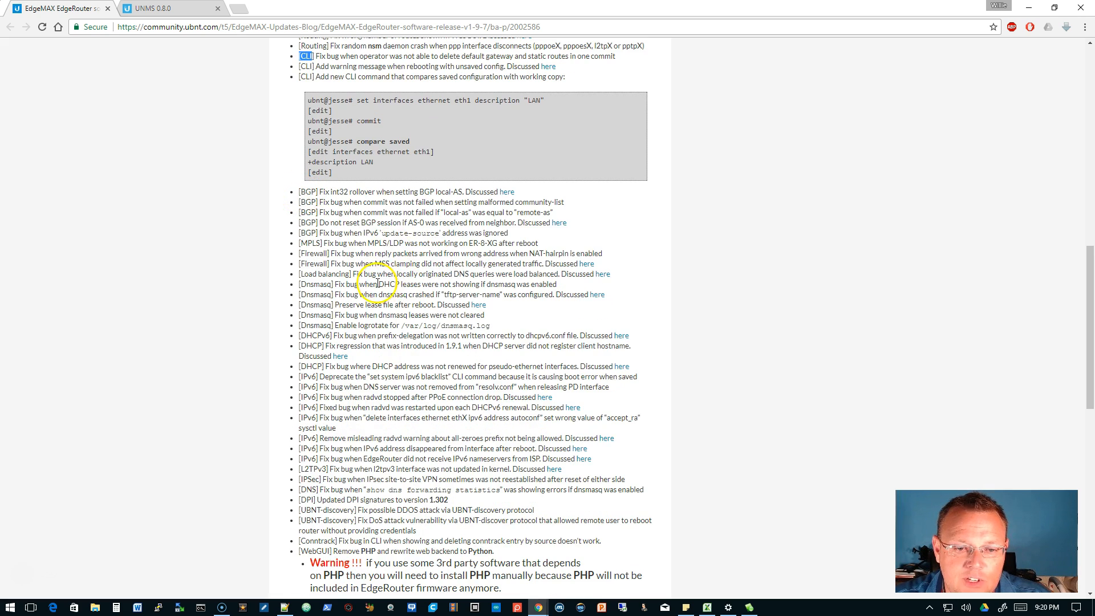
pyautogui.scroll(-3)
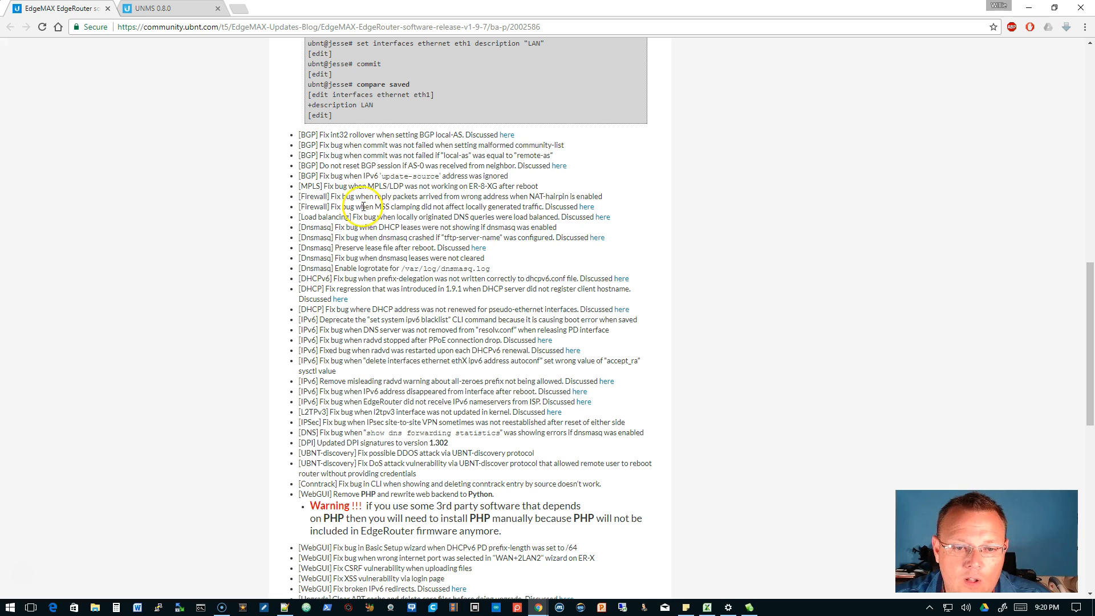
pyautogui.scroll(-3)
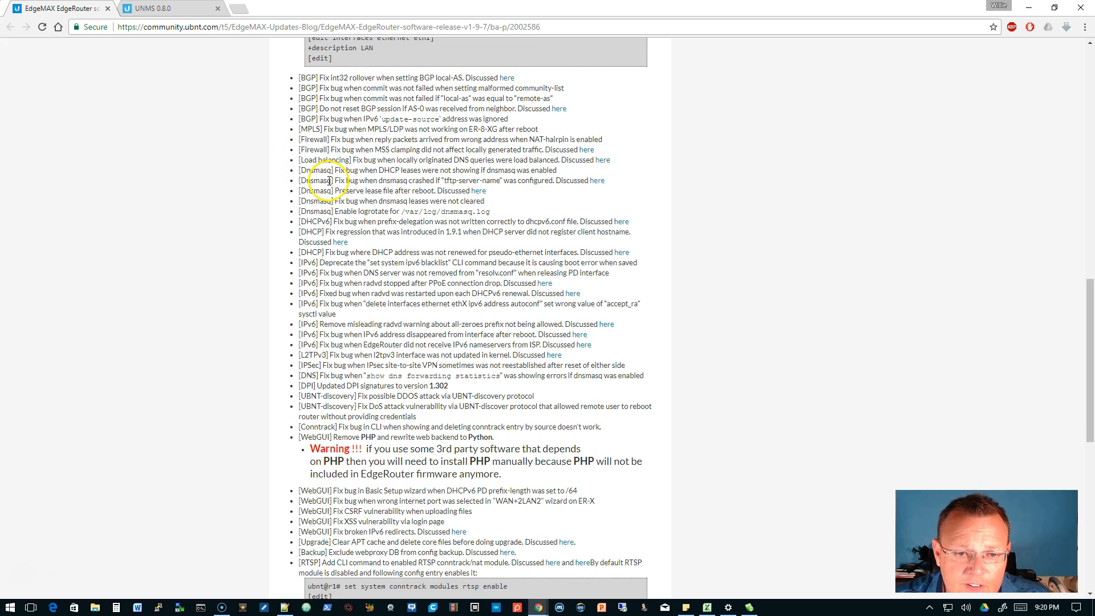
pyautogui.scroll(-3)
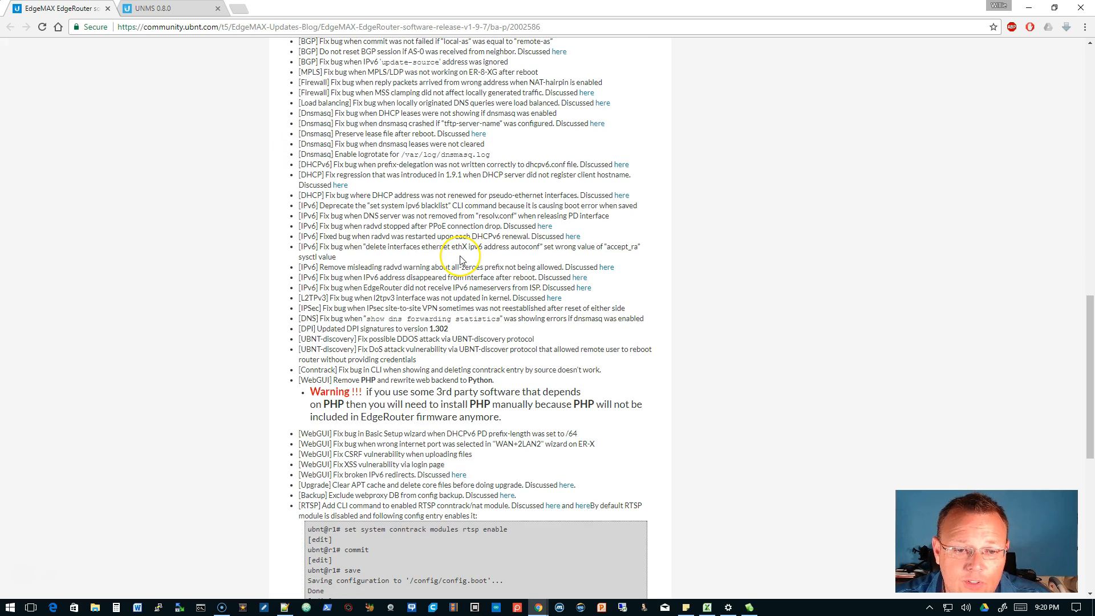
pyautogui.scroll(-3)
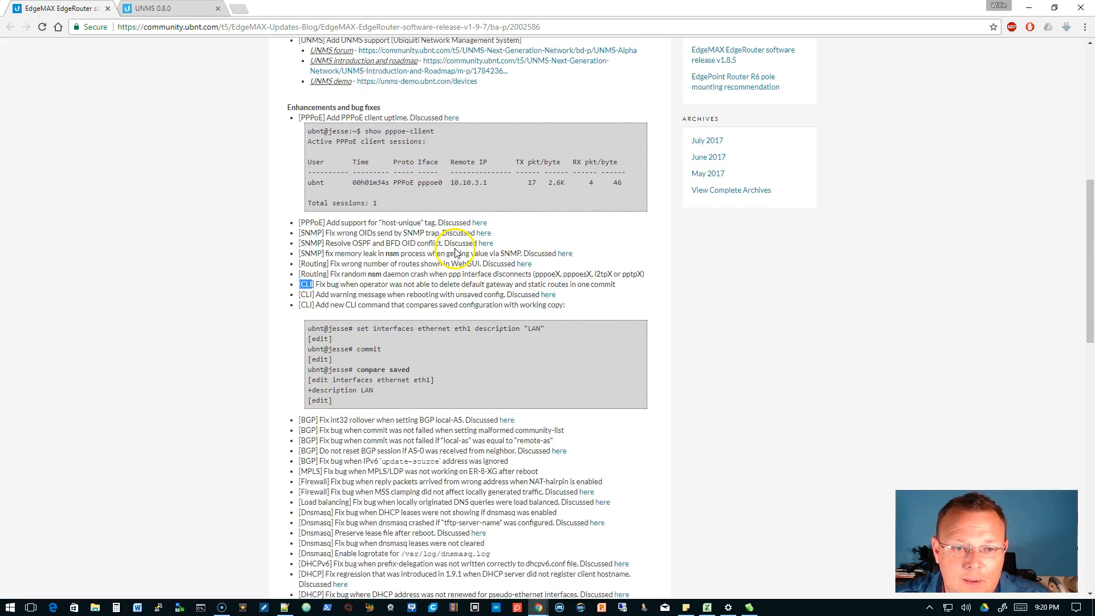
pyautogui.scroll(-3)
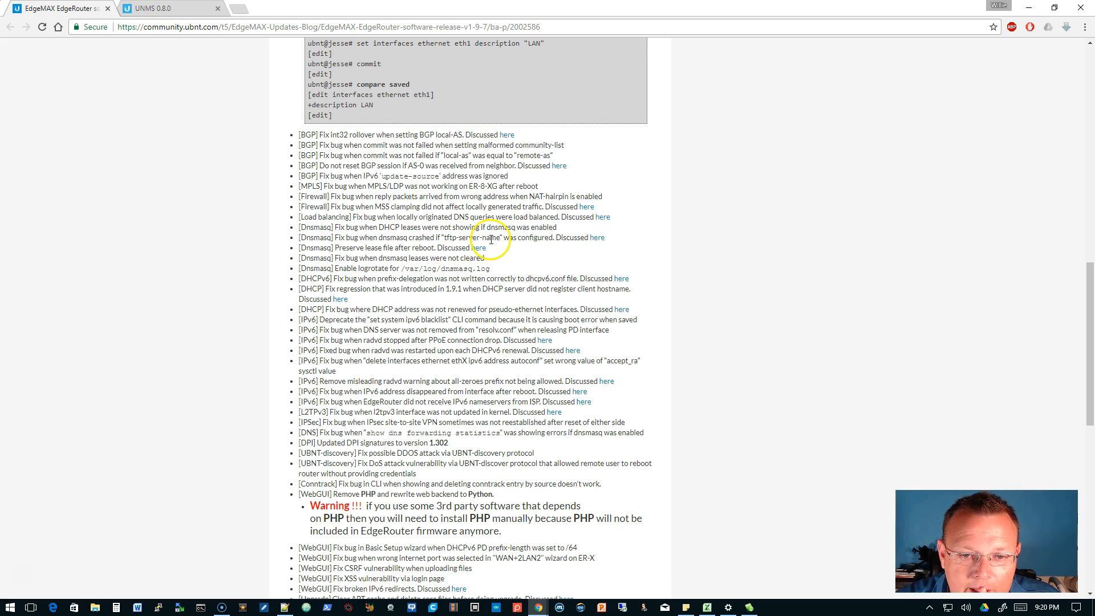
# Step: Highlight the IPsec tag and the UBNT-discovery fix while reading the L2TPv3, IPsec and DNS entries
pyautogui.scroll(-3)
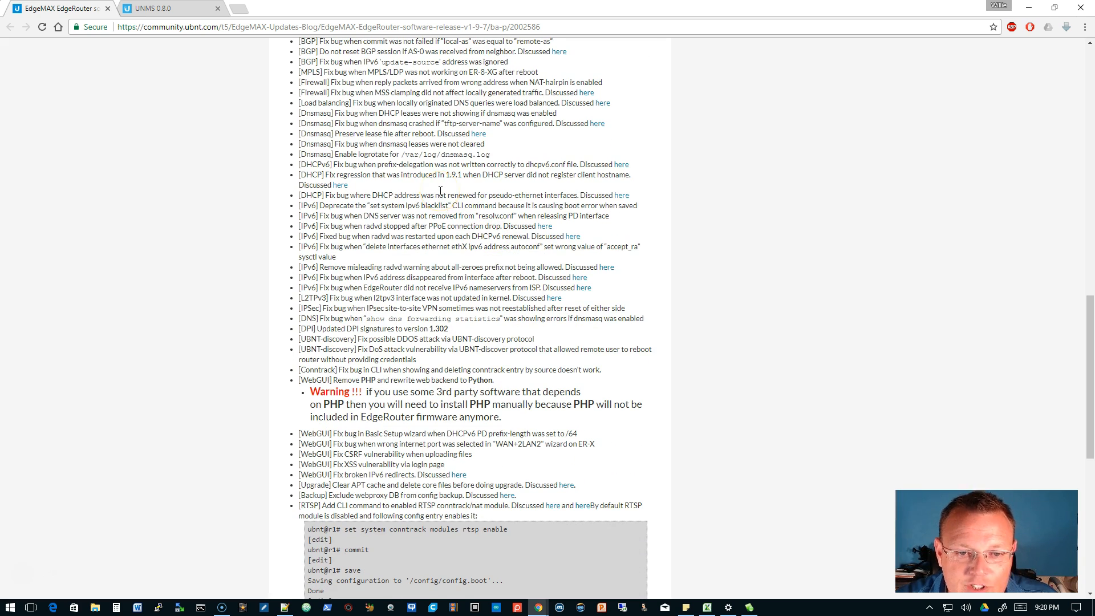
pyautogui.scroll(-3)
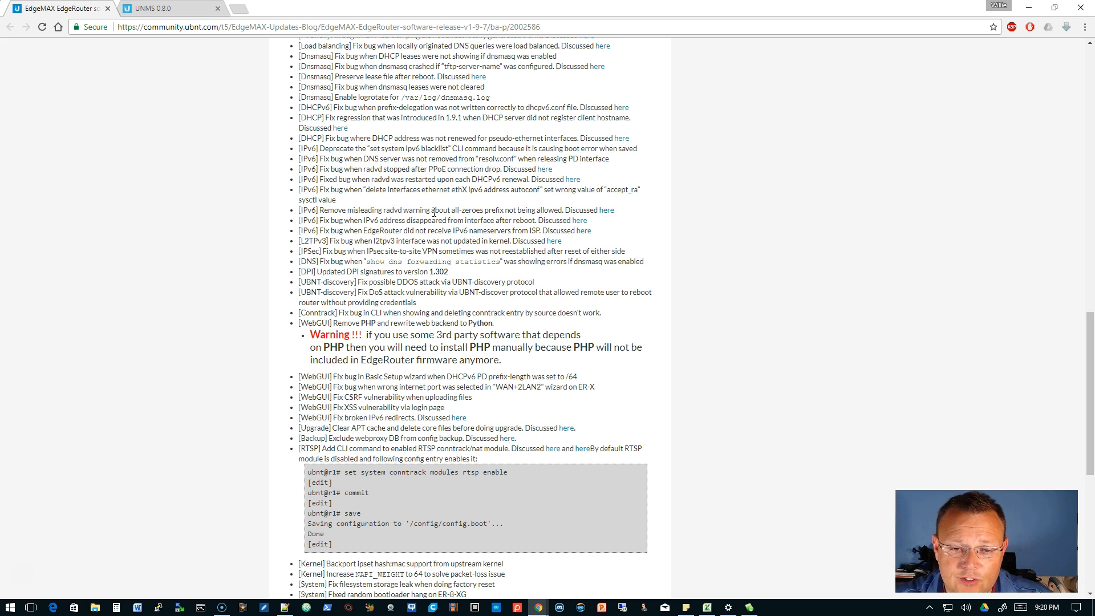
pyautogui.scroll(-3)
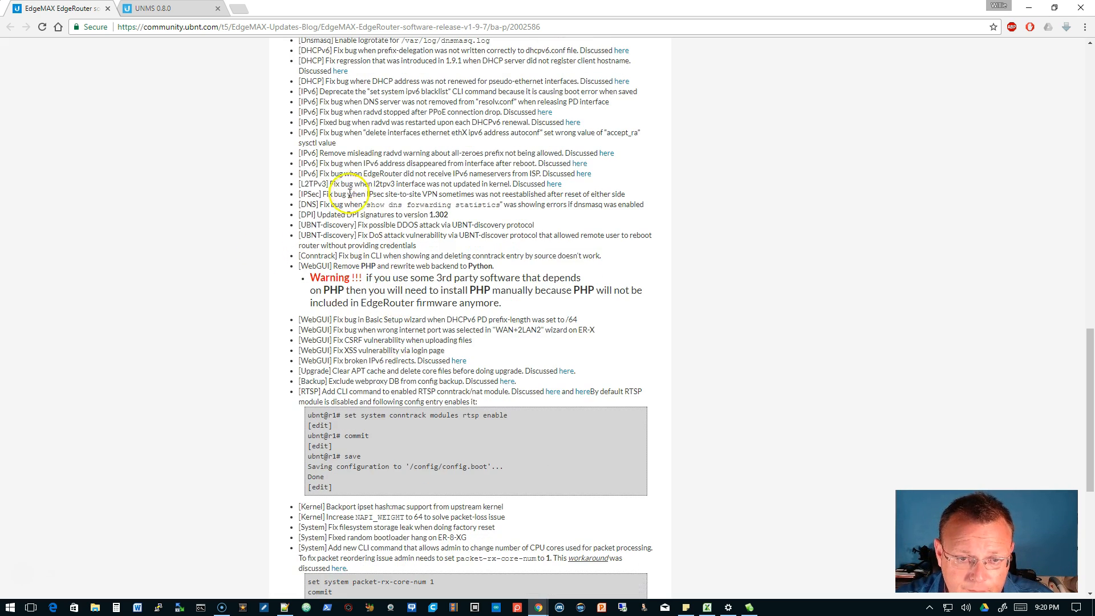
pyautogui.doubleClick(311, 183)
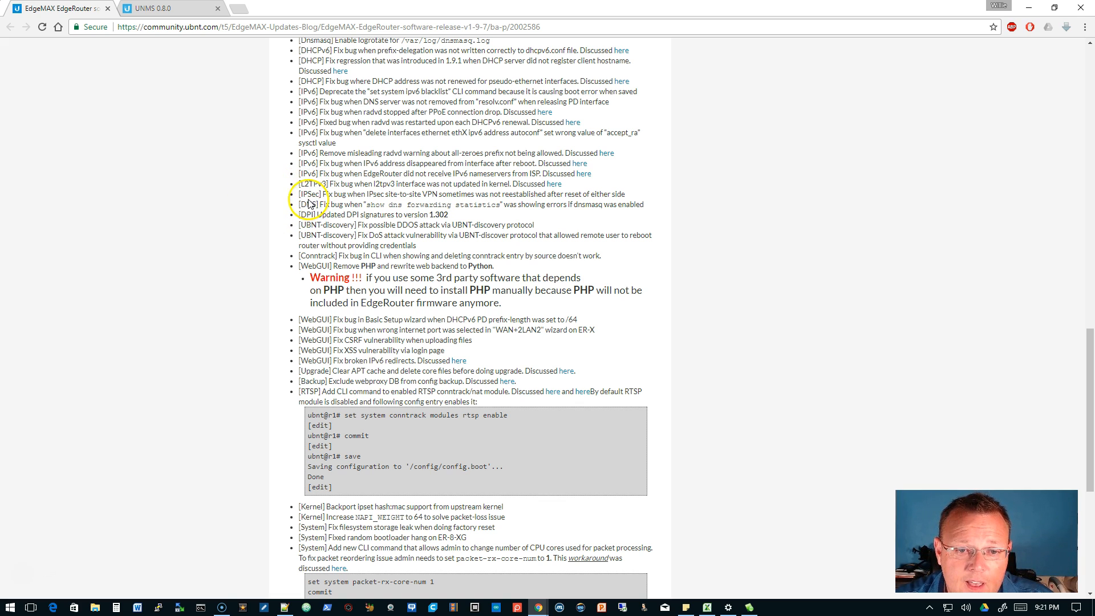
pyautogui.doubleClick(314, 194)
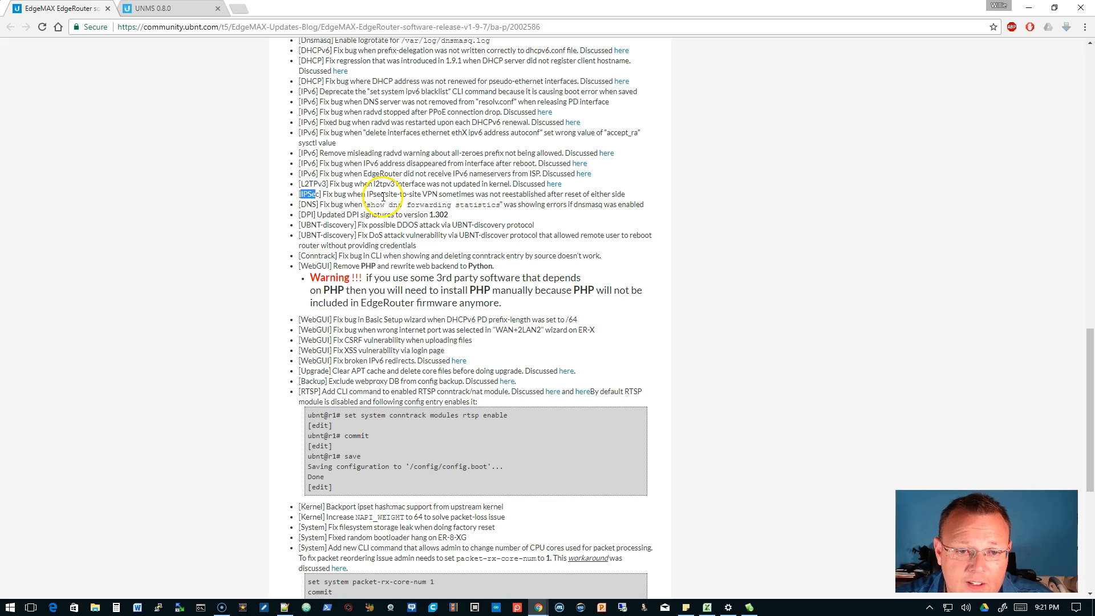
pyautogui.scroll(-3)
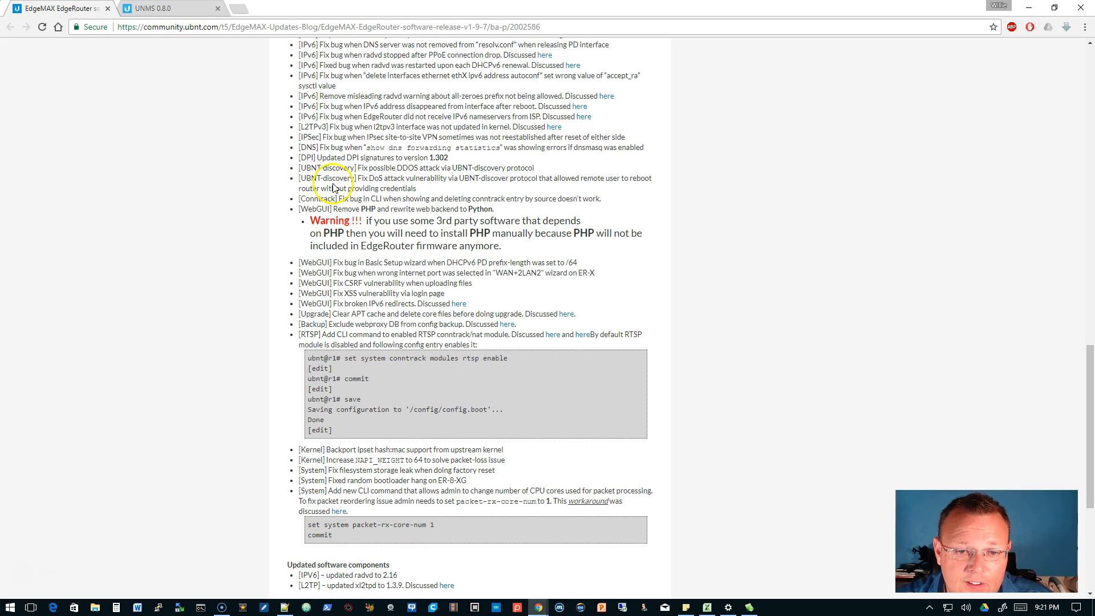
pyautogui.doubleClick(326, 168)
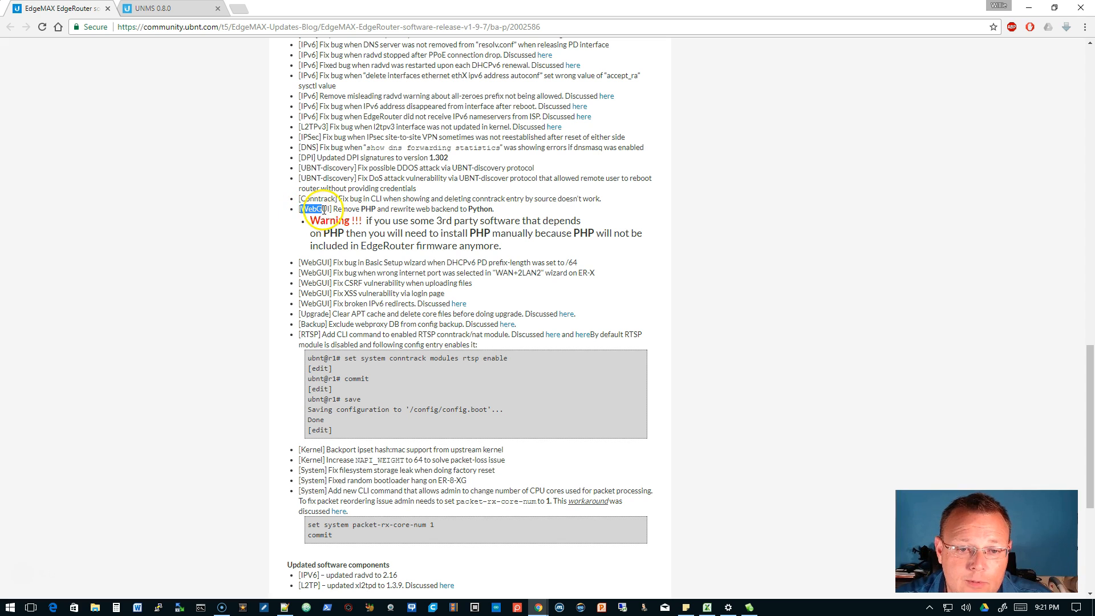
pyautogui.doubleClick(335, 209)
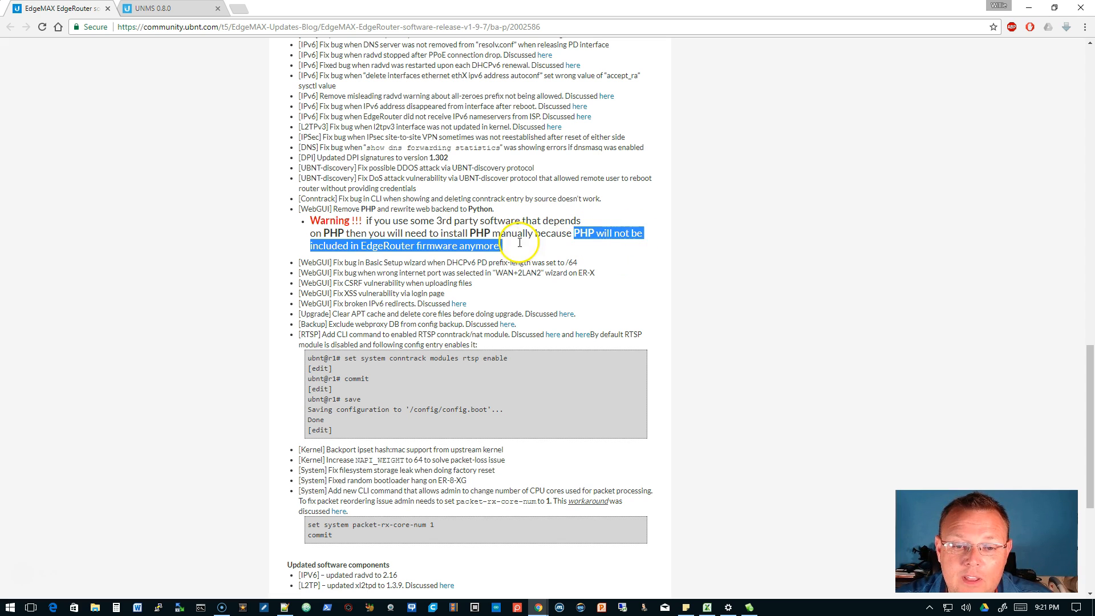
pyautogui.click(521, 242)
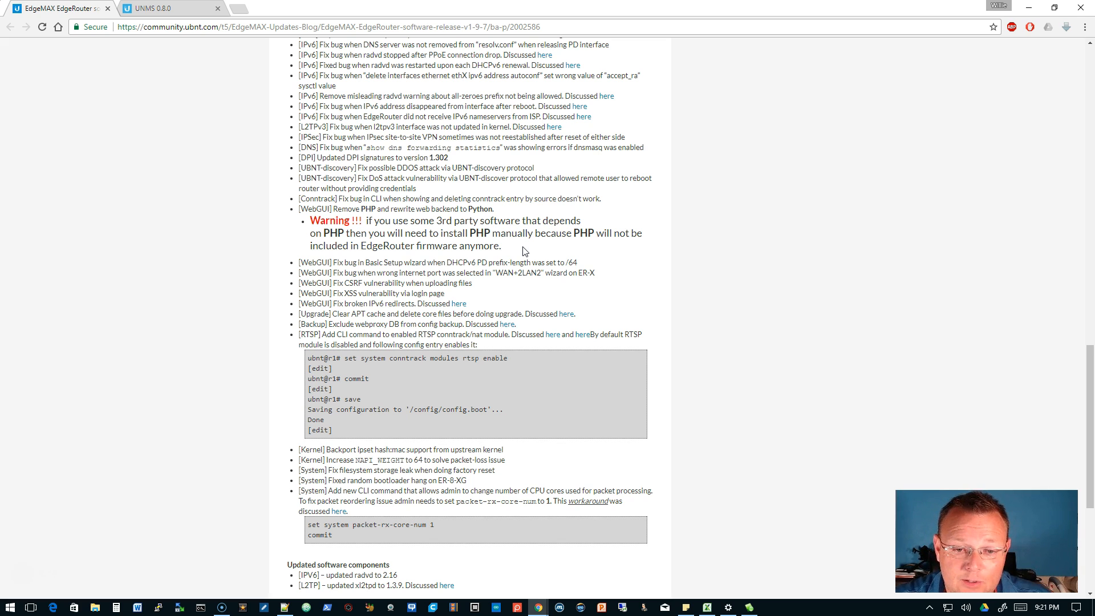
# Step: Scroll through the remaining Kernel/System fixes down to the Updated software components section
pyautogui.scroll(-3)
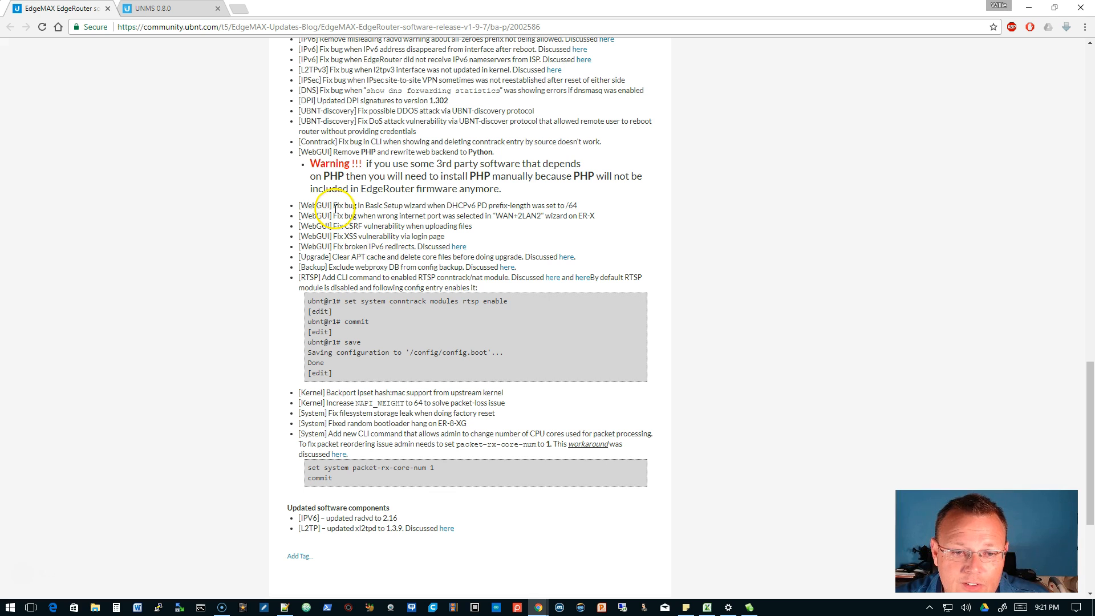
pyautogui.scroll(-3)
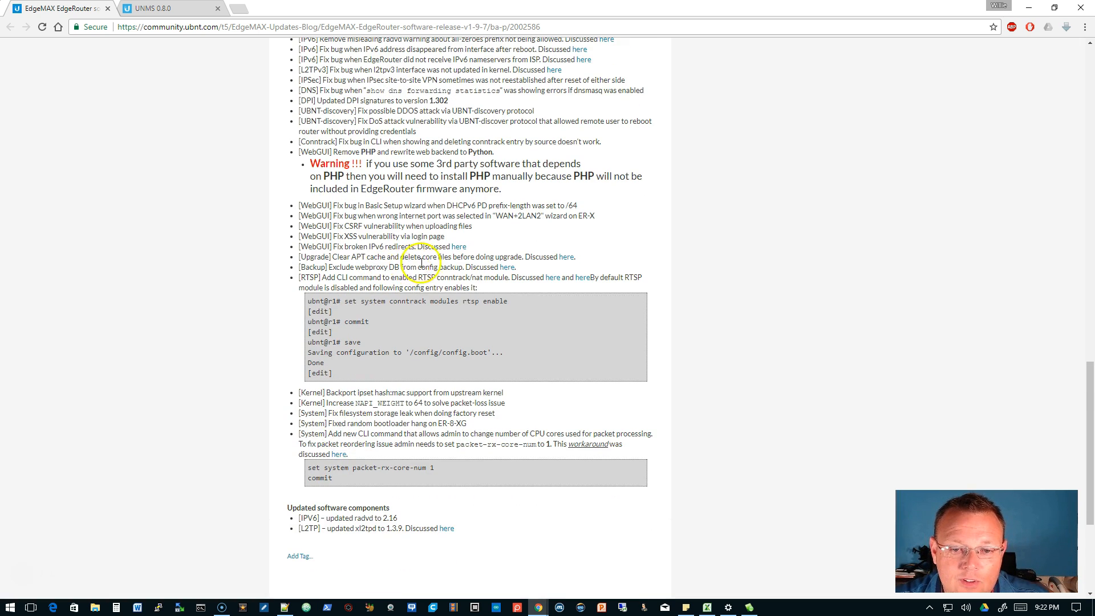
pyautogui.moveTo(458, 246)
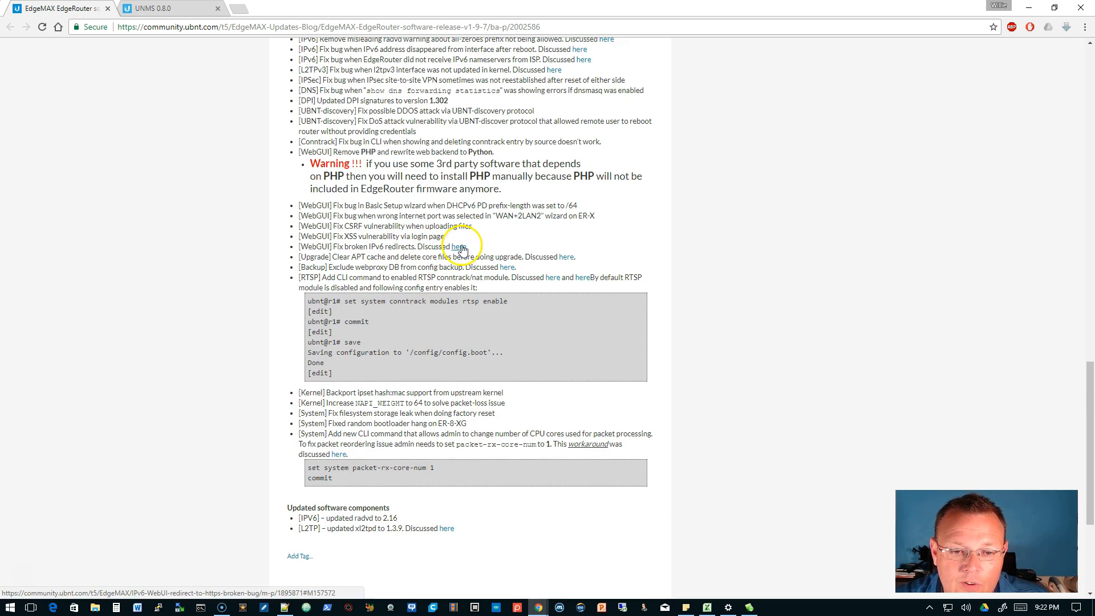
pyautogui.moveTo(458, 256)
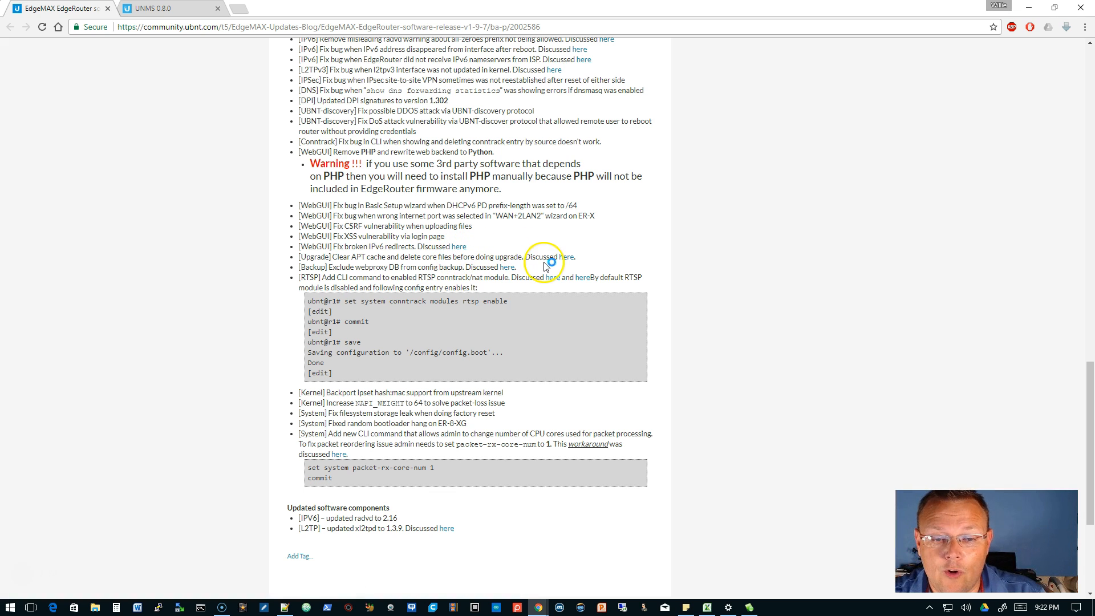
pyautogui.moveTo(468, 390)
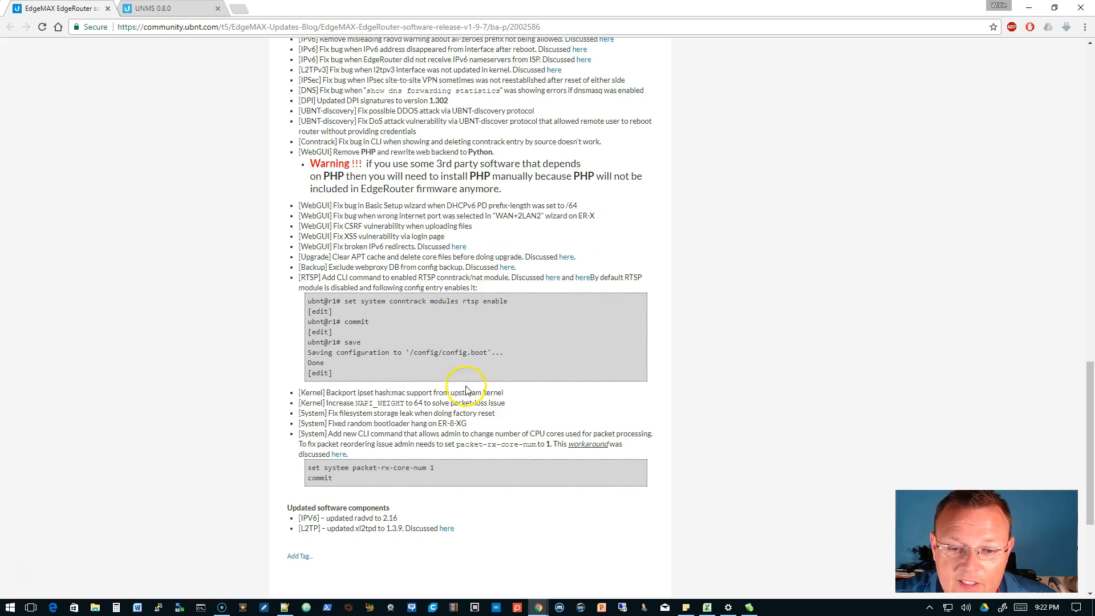
pyautogui.scroll(3)
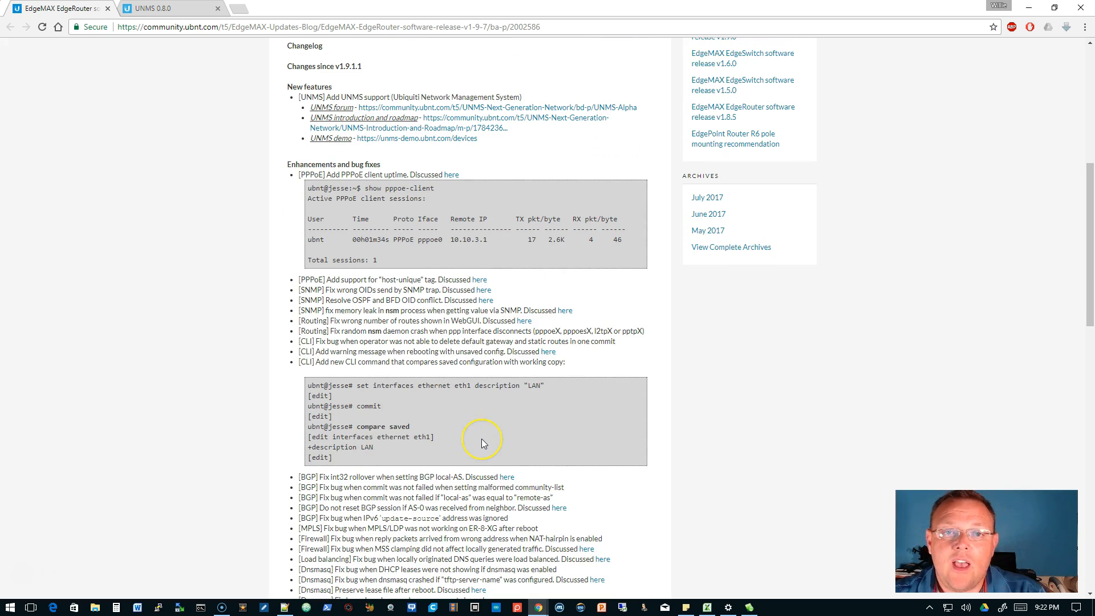
pyautogui.moveTo(483, 442)
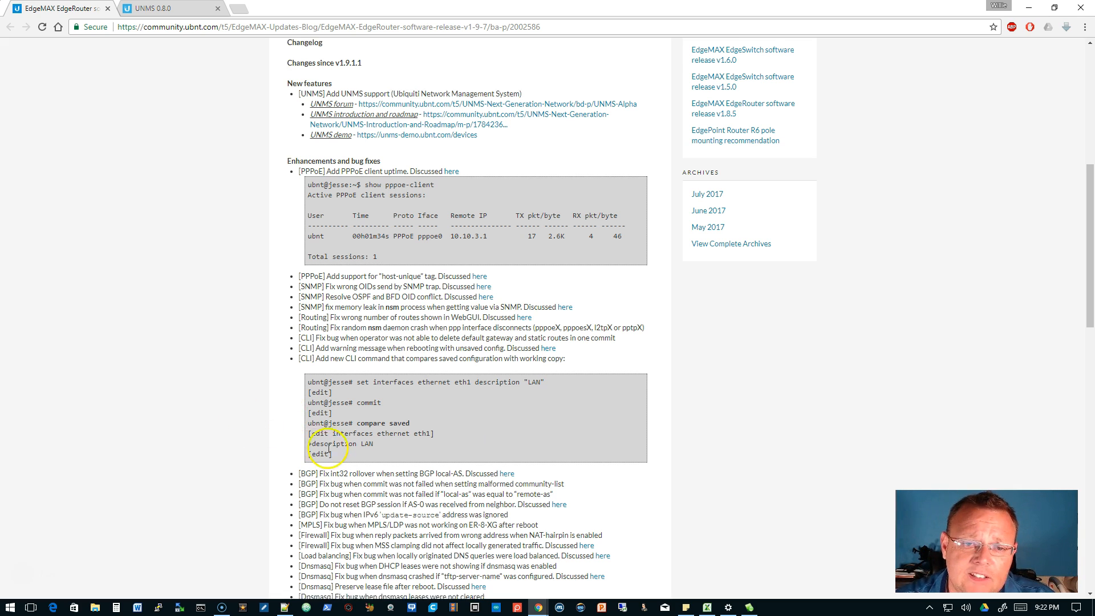
pyautogui.scroll(-3)
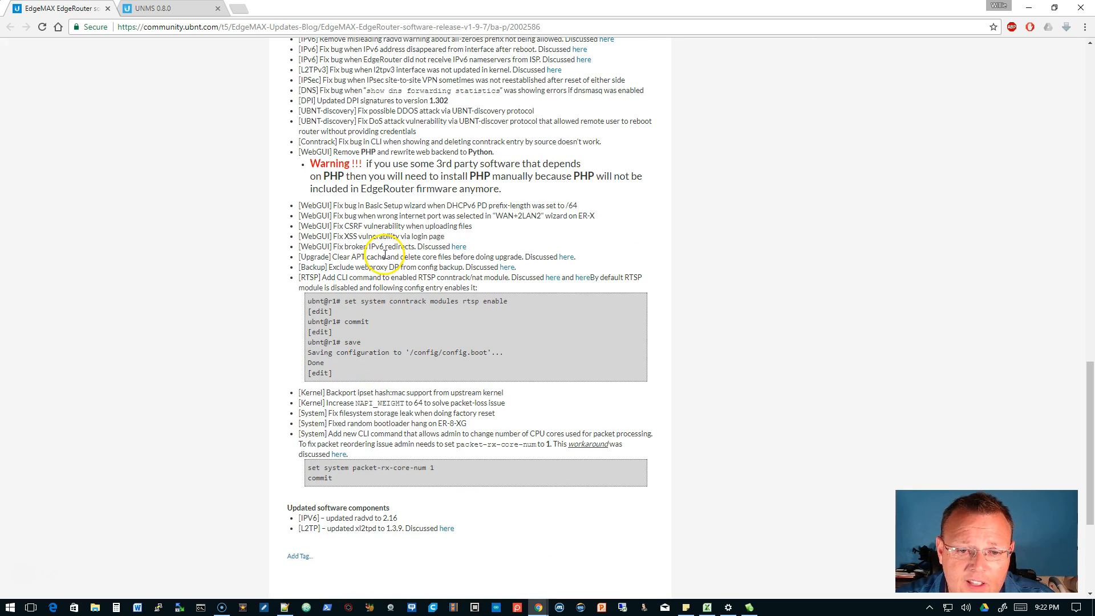
pyautogui.moveTo(369, 236)
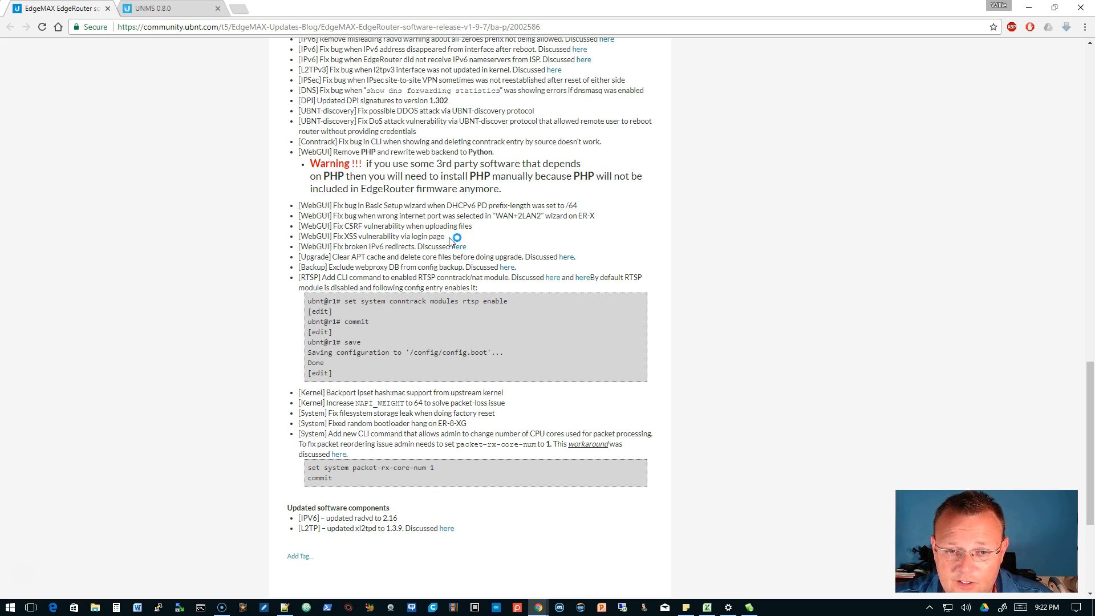
pyautogui.scroll(-3)
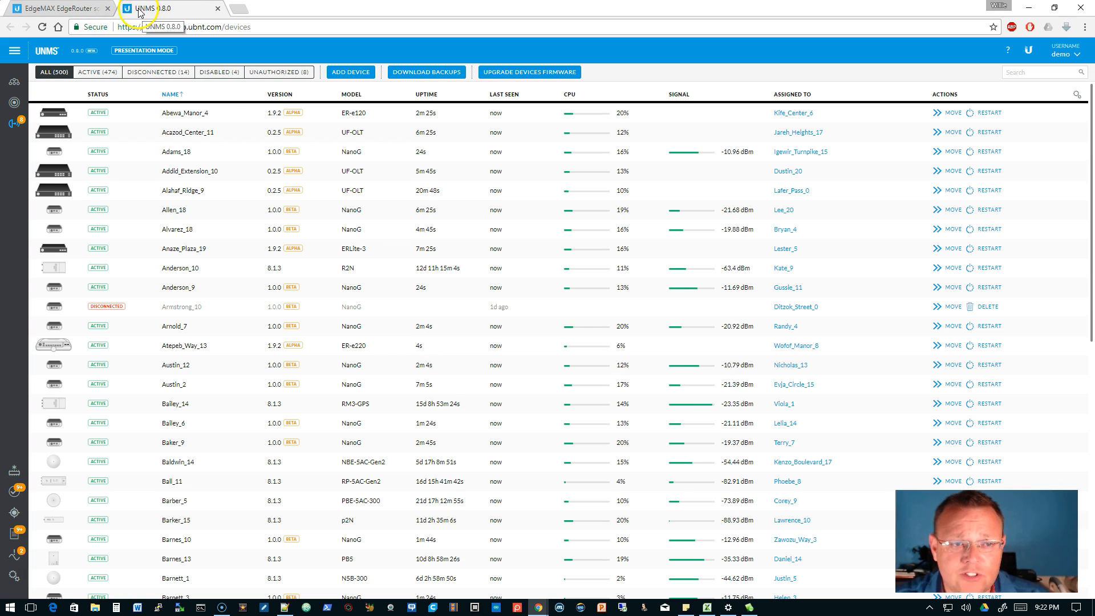
# Step: Return to the EdgeRouter release notes and scroll up to Enhancements and bug fixes
pyautogui.click(51, 6)
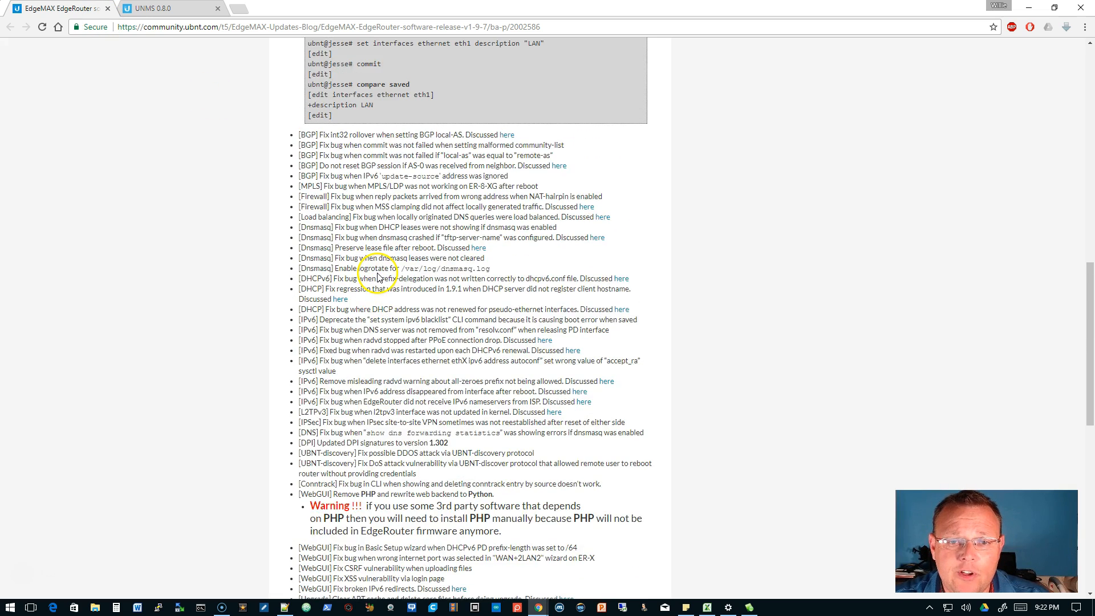
pyautogui.scroll(3)
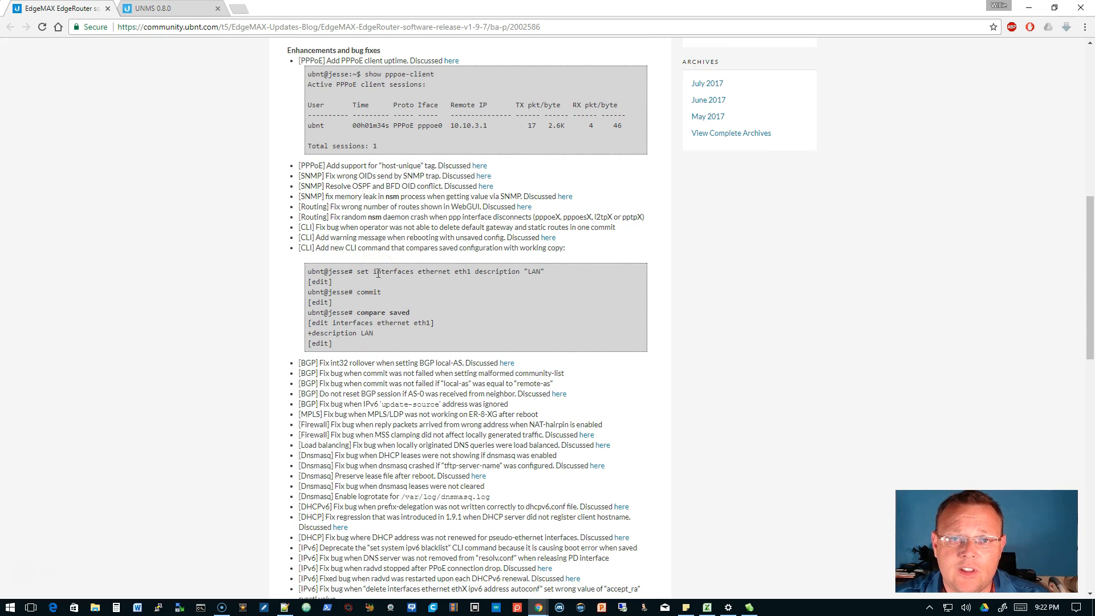
pyautogui.moveTo(997, 385)
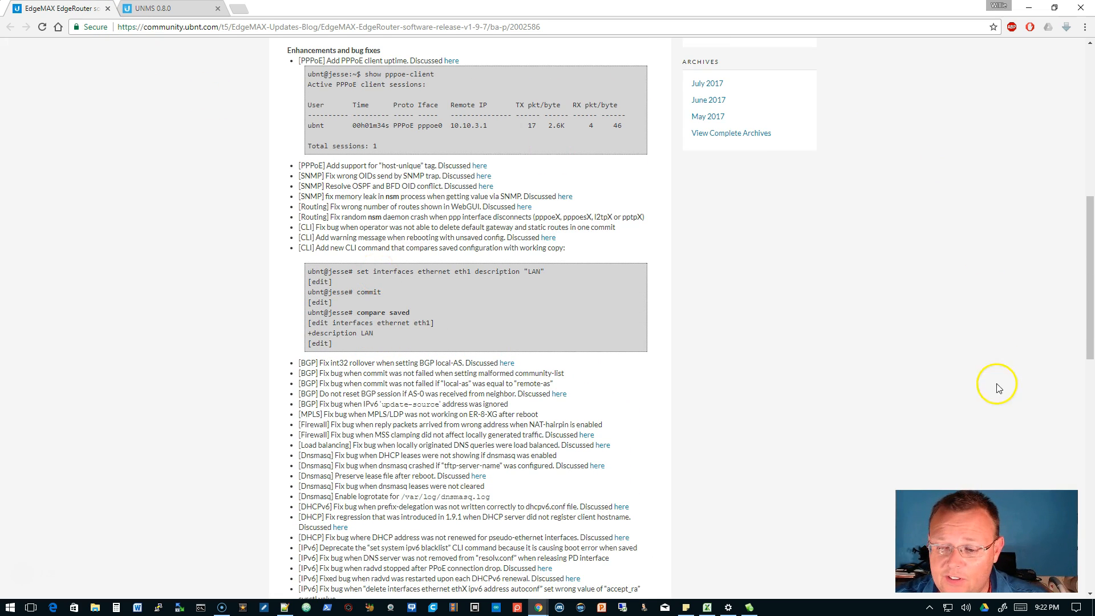